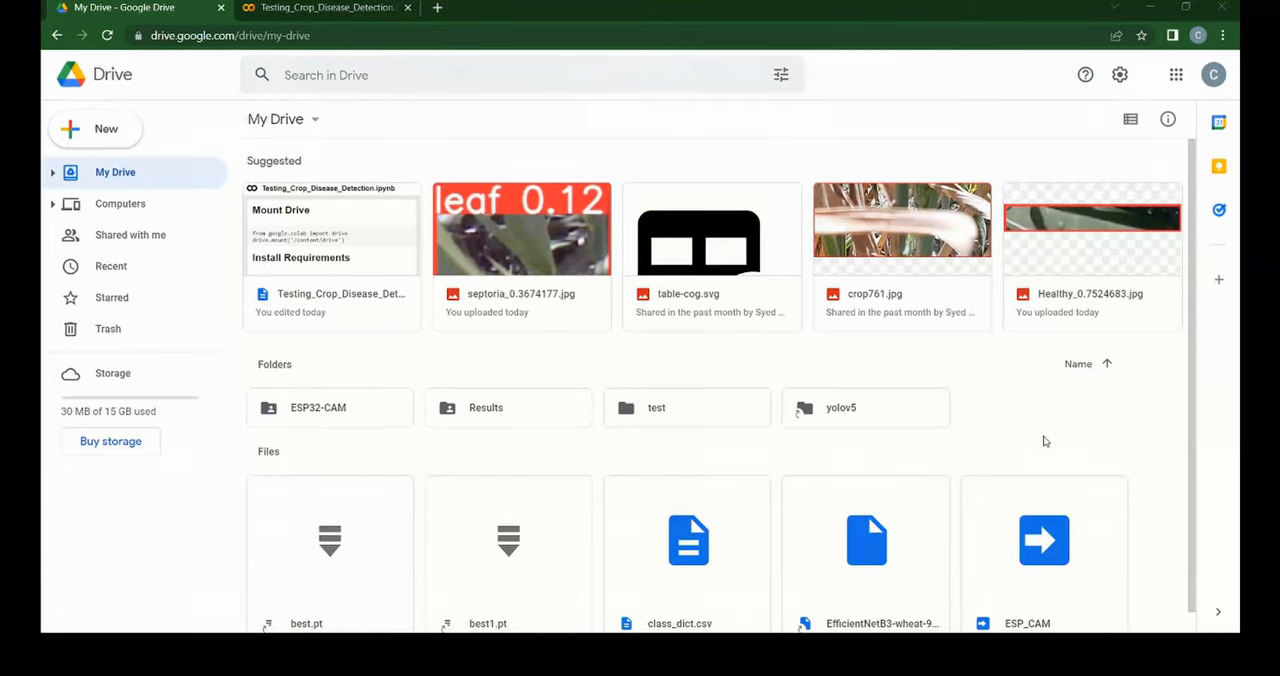
pyautogui.moveTo(324, 420)
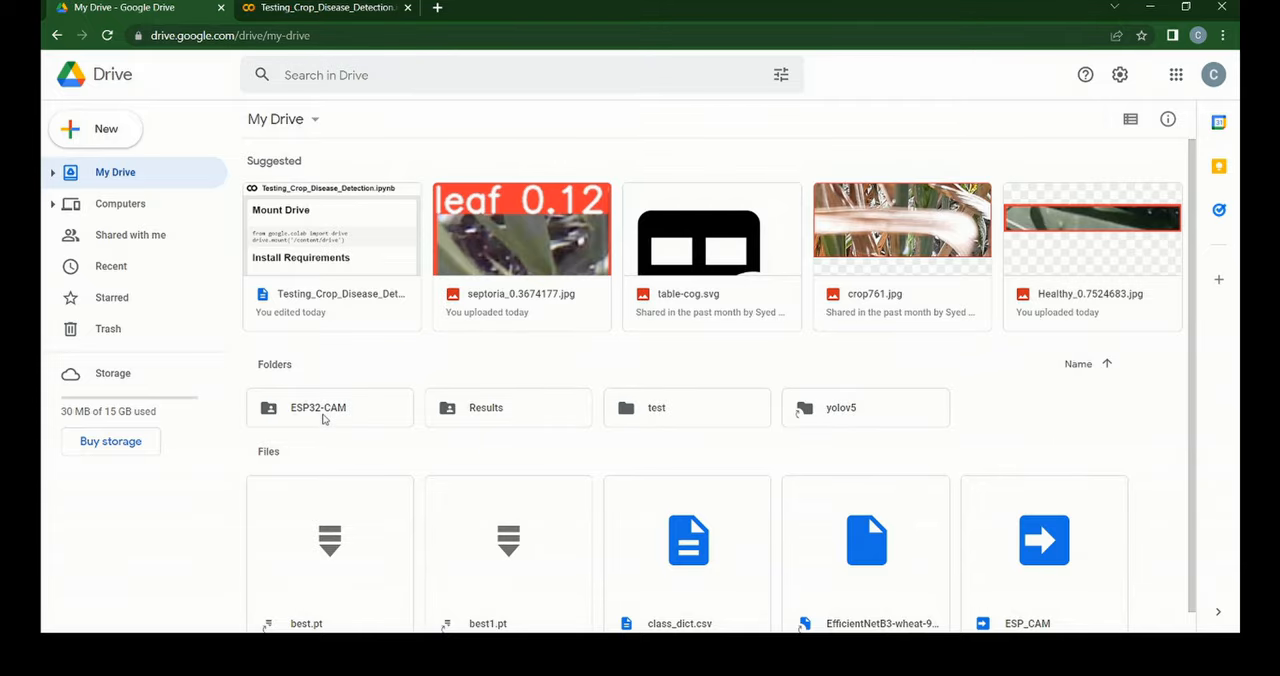
# - Open the ESP32-CAM folder to view the captured crop1.jpg–crop10.jpg field photos
pyautogui.doubleClick(318, 408)
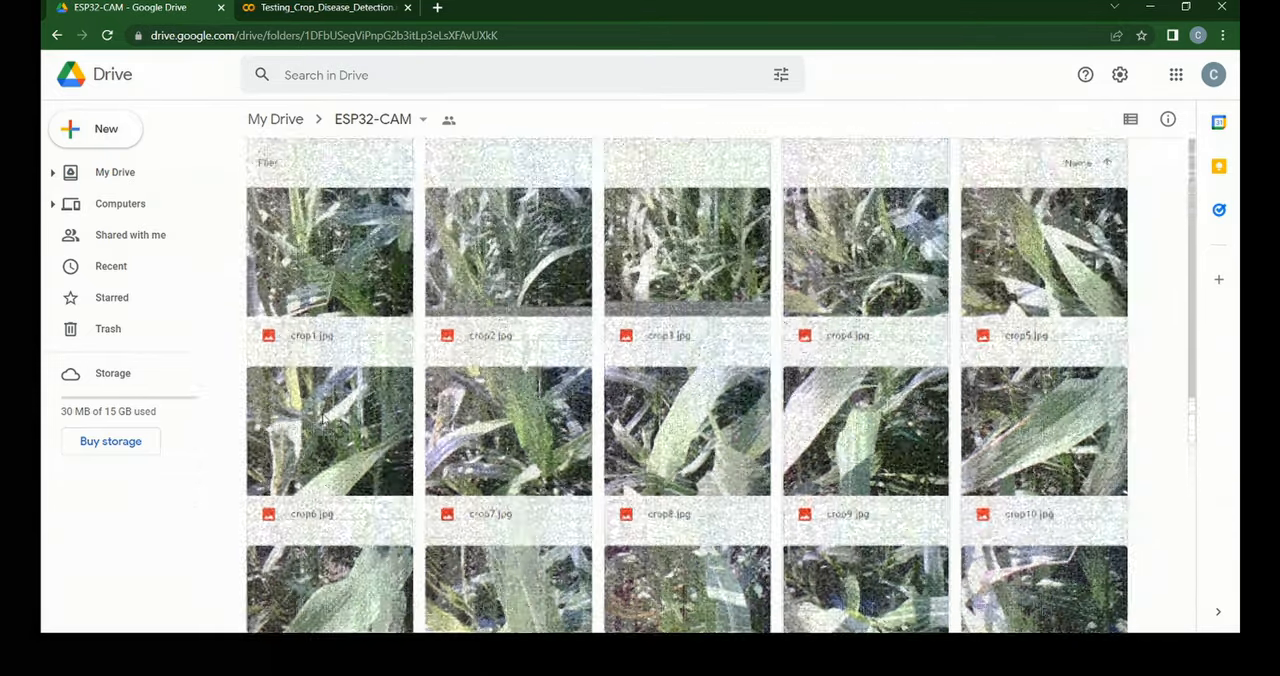
# - Scroll through the YOLOv5 detect.py output listing leaf bounding boxes for each ESP32-CAM image
pyautogui.click(324, 8)
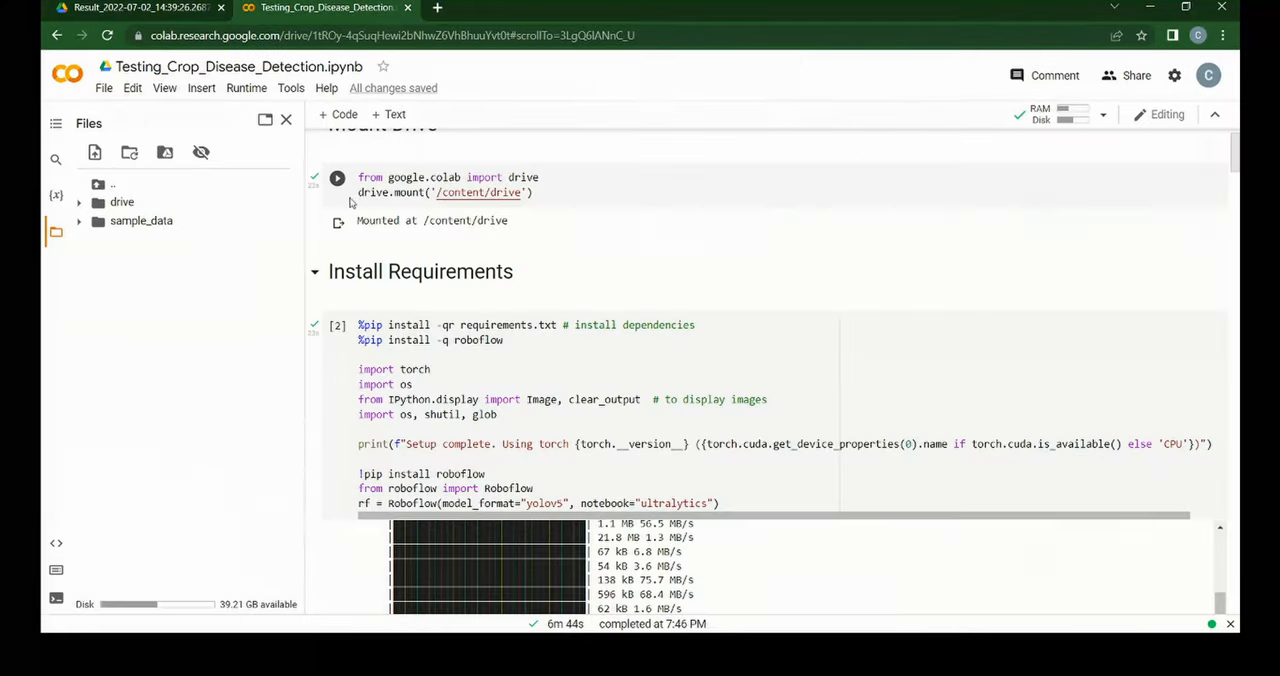
pyautogui.click(336, 178)
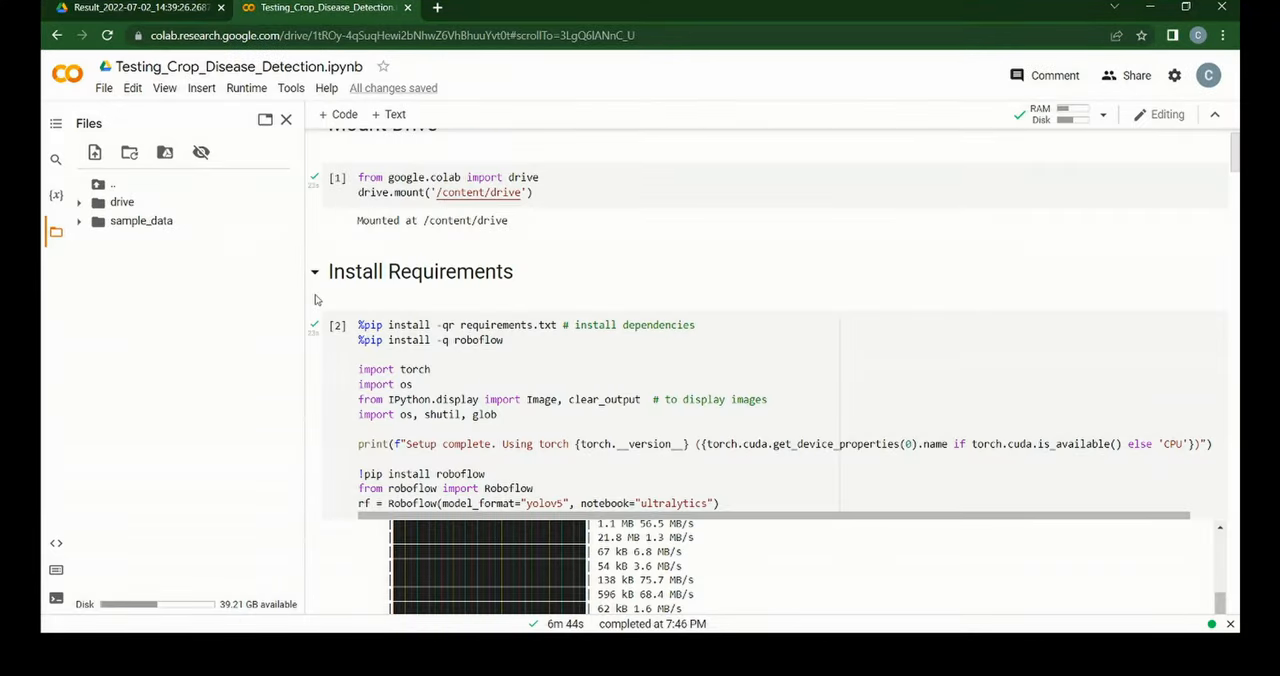
pyautogui.scroll(-3)
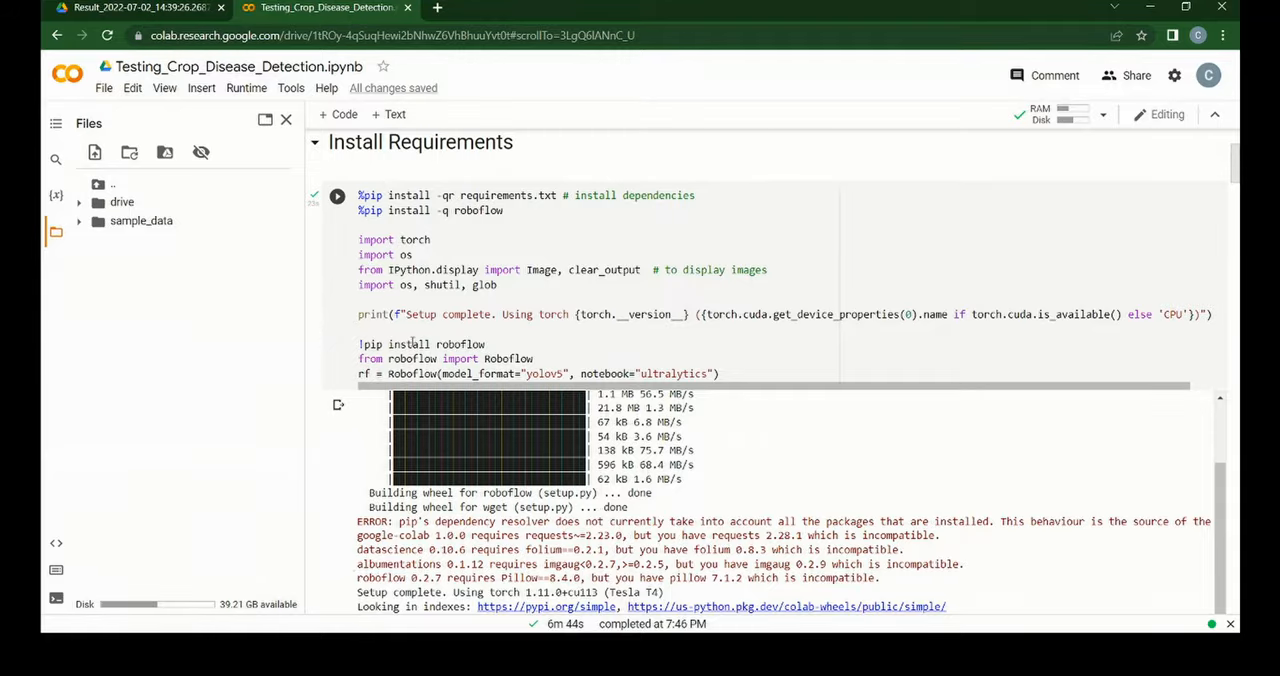
pyautogui.scroll(-3)
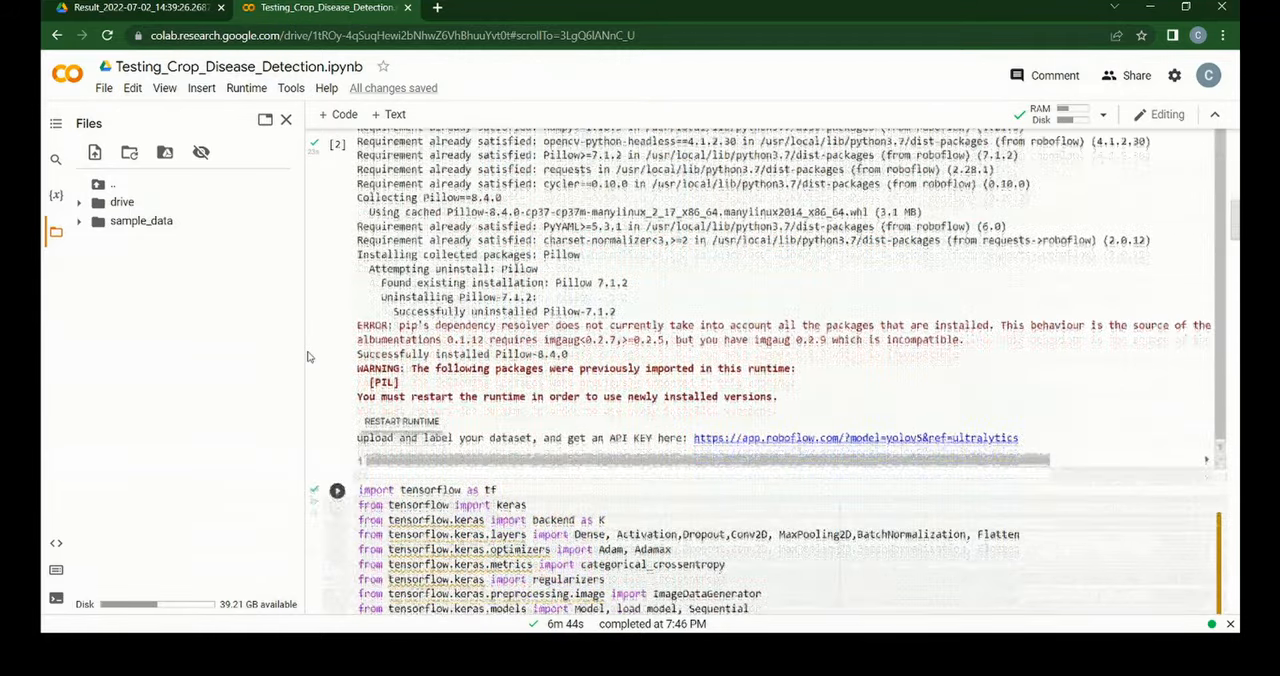
pyautogui.scroll(-3)
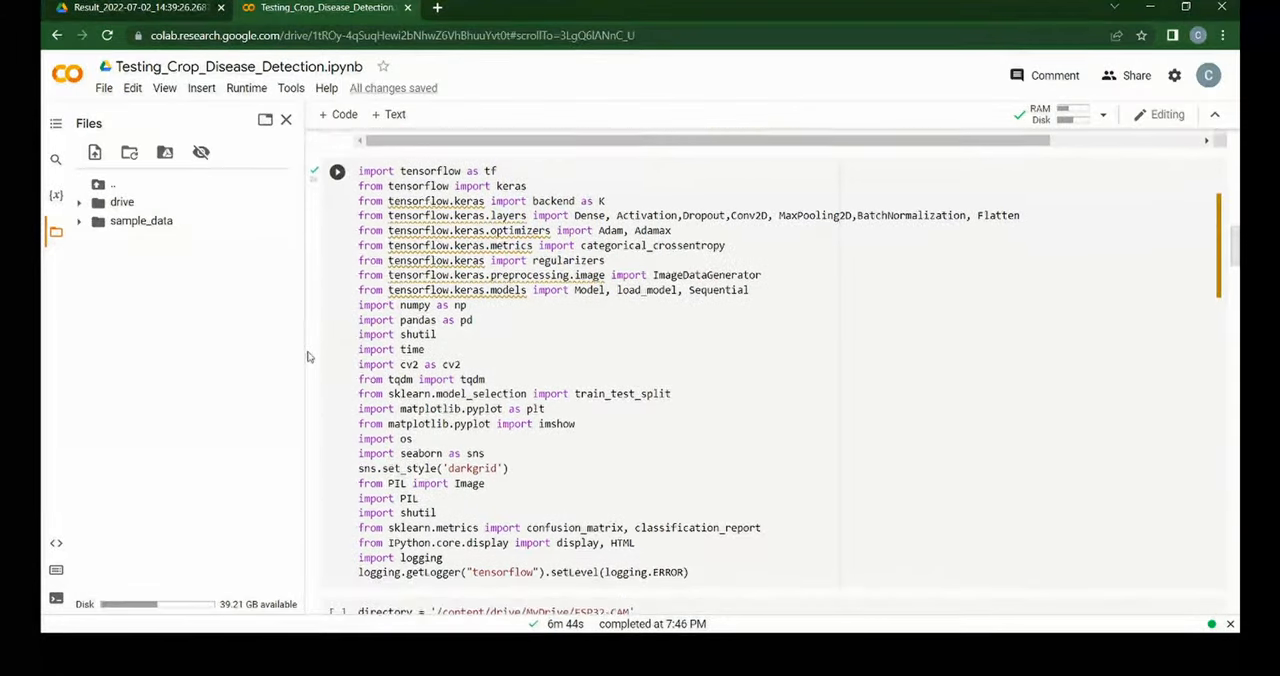
pyautogui.scroll(-3)
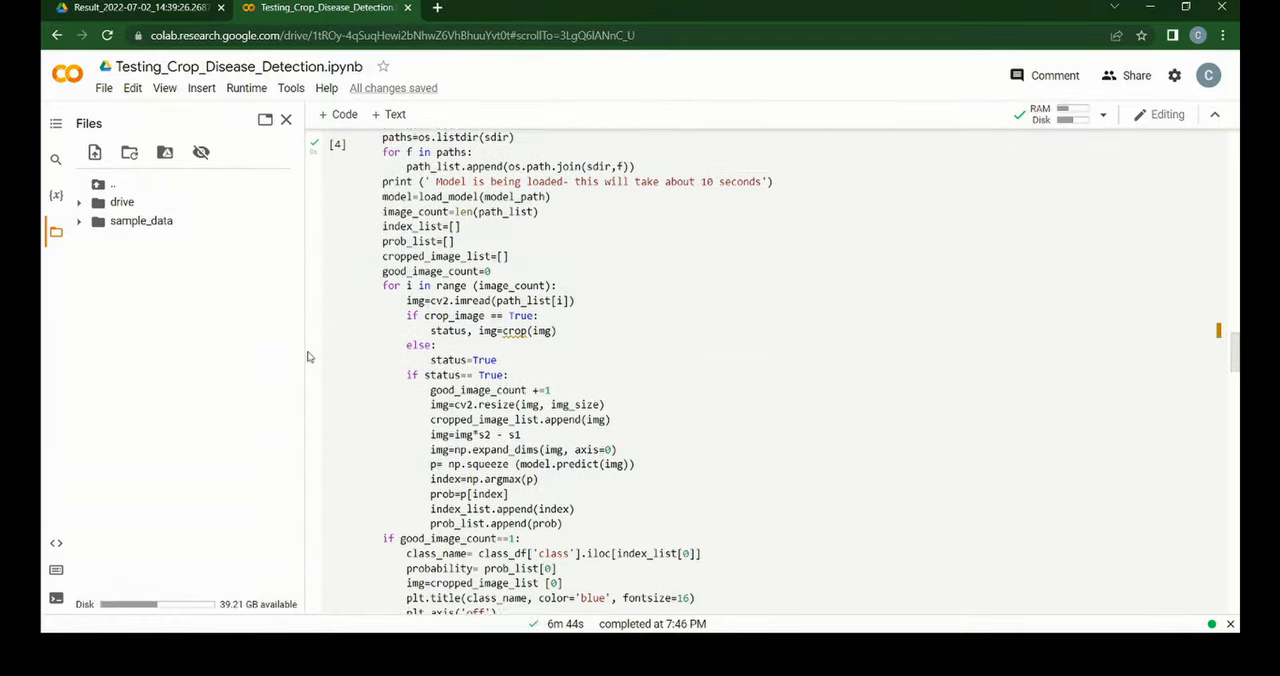
pyautogui.scroll(-3)
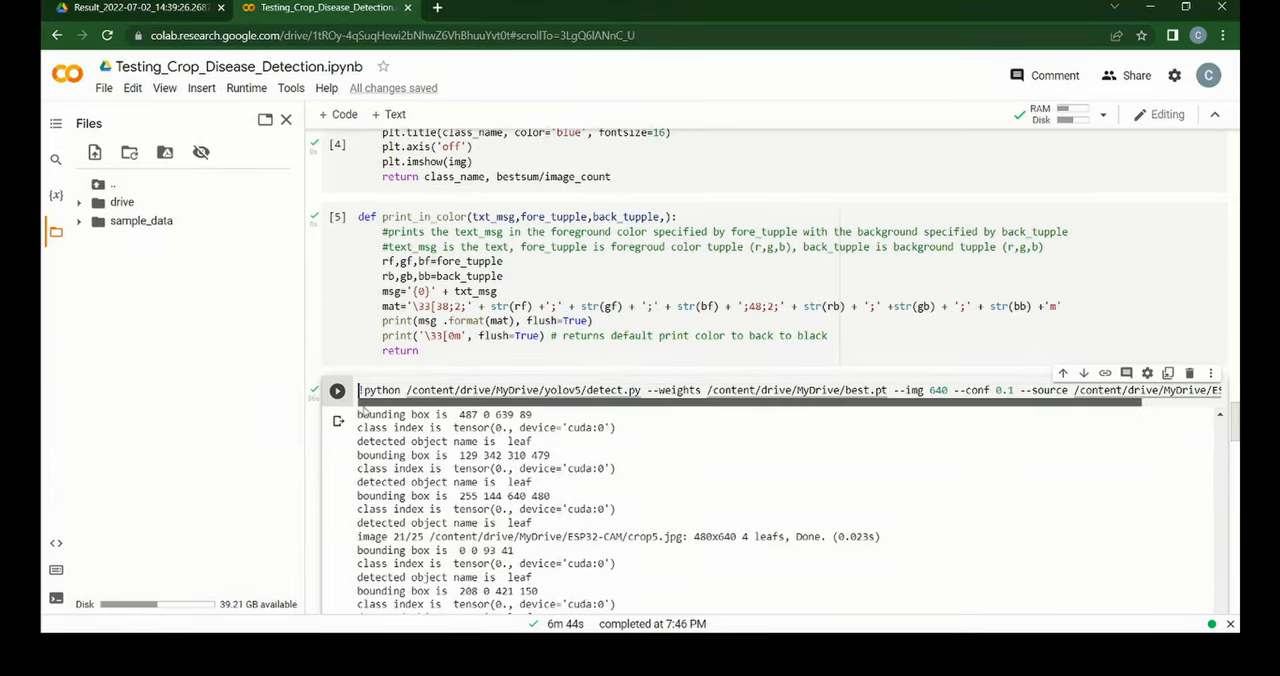
pyautogui.scroll(-3)
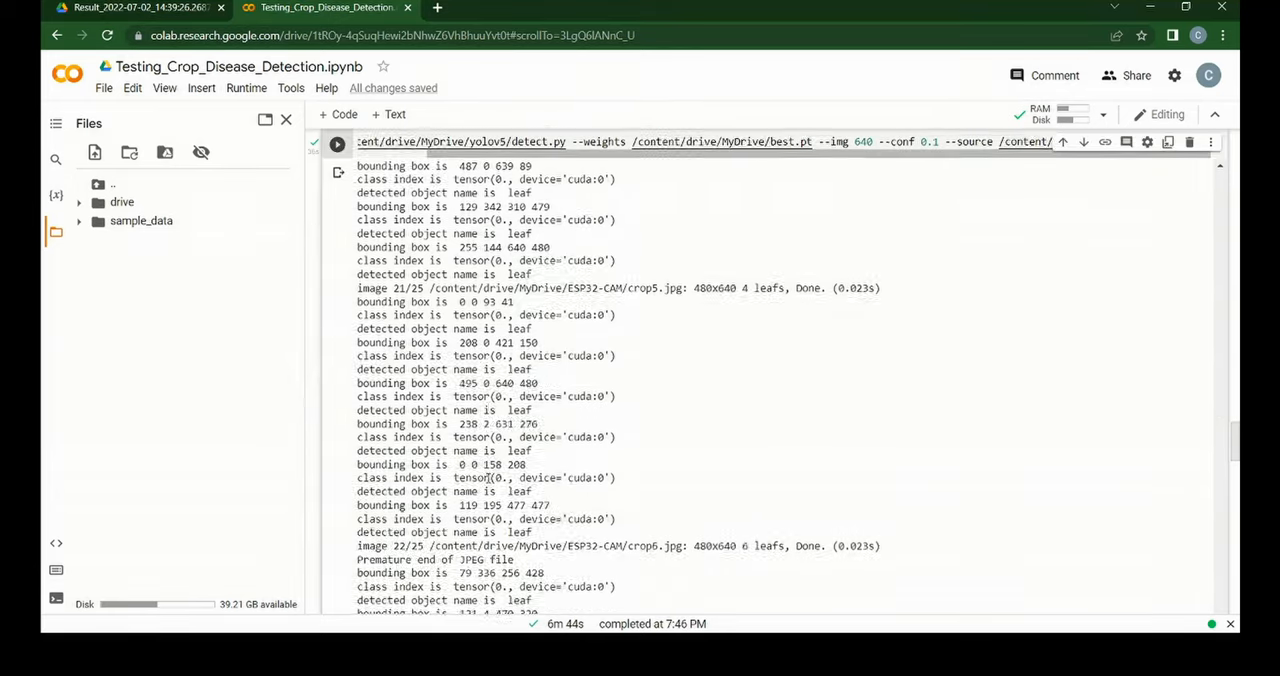
# - Open Results > Result_2022-07-02 run > Detected and browse the annotated leaf-box images
pyautogui.click(140, 8)
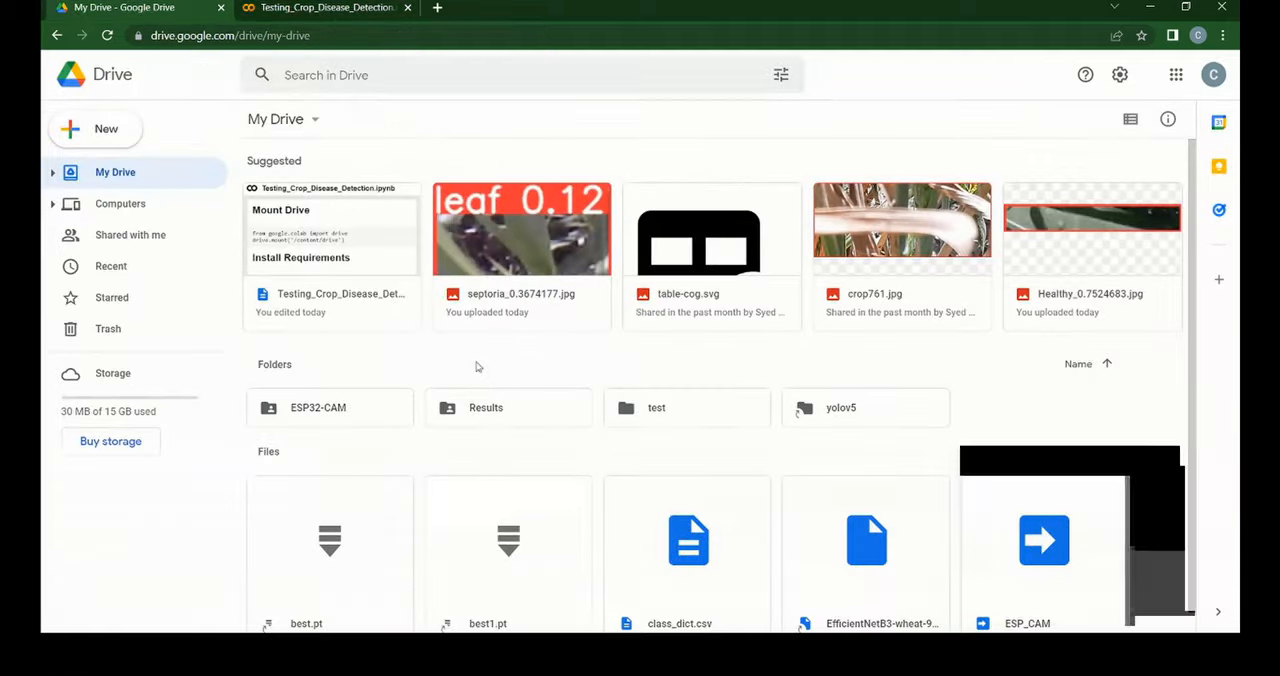
pyautogui.doubleClick(486, 408)
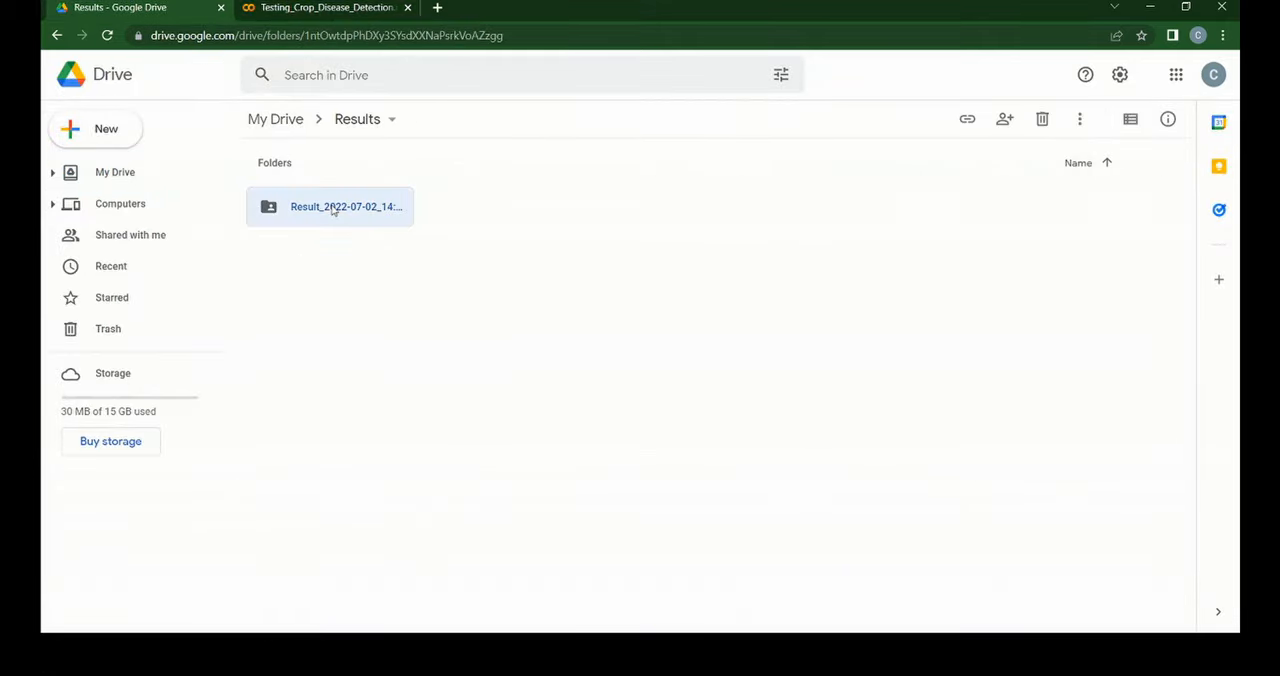
pyautogui.doubleClick(344, 206)
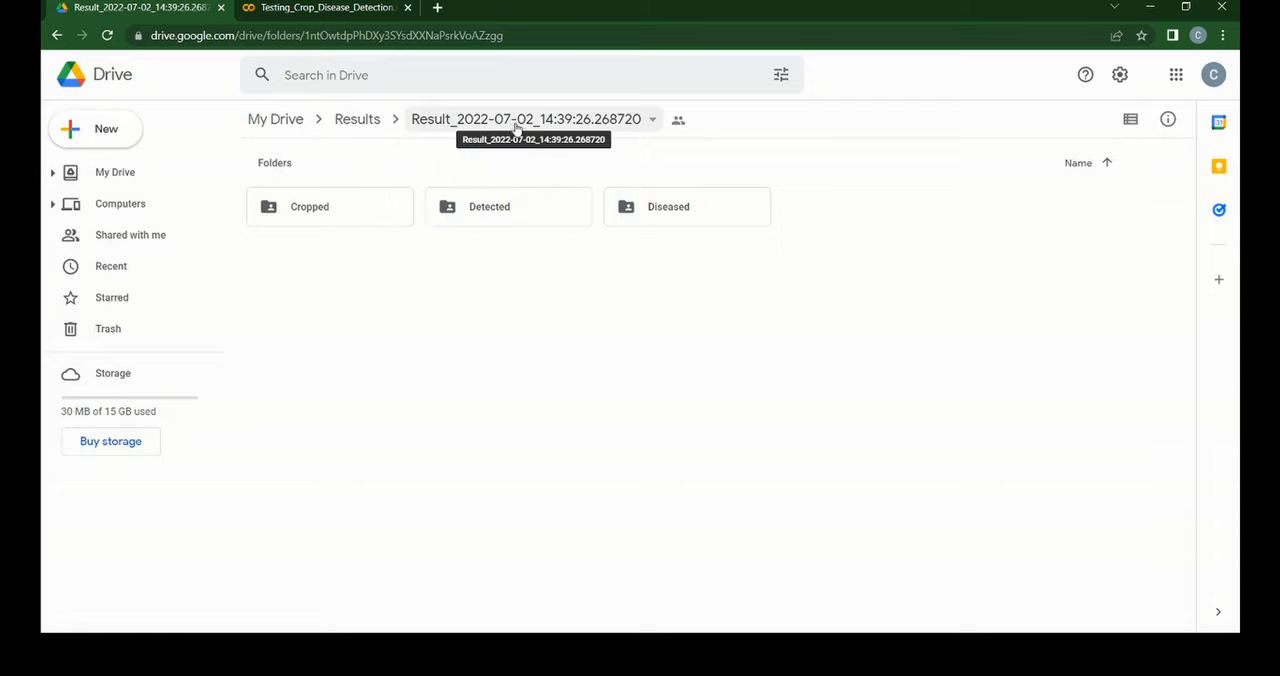
pyautogui.click(488, 206)
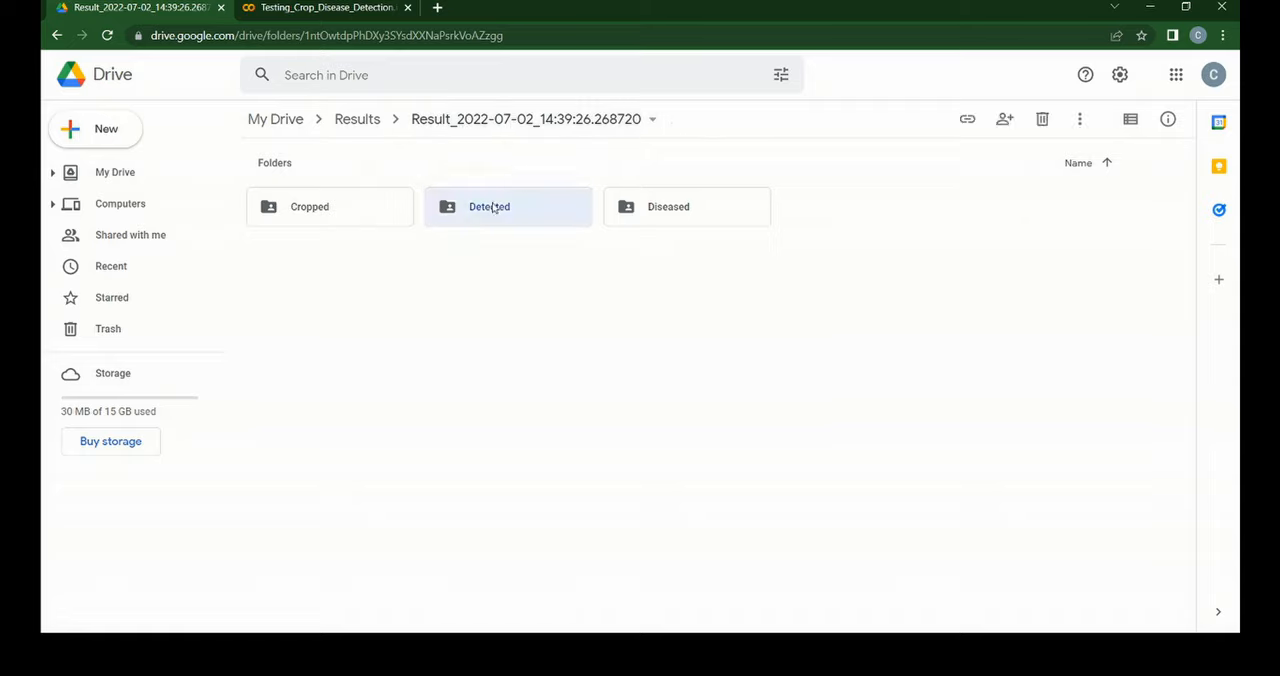
pyautogui.doubleClick(488, 206)
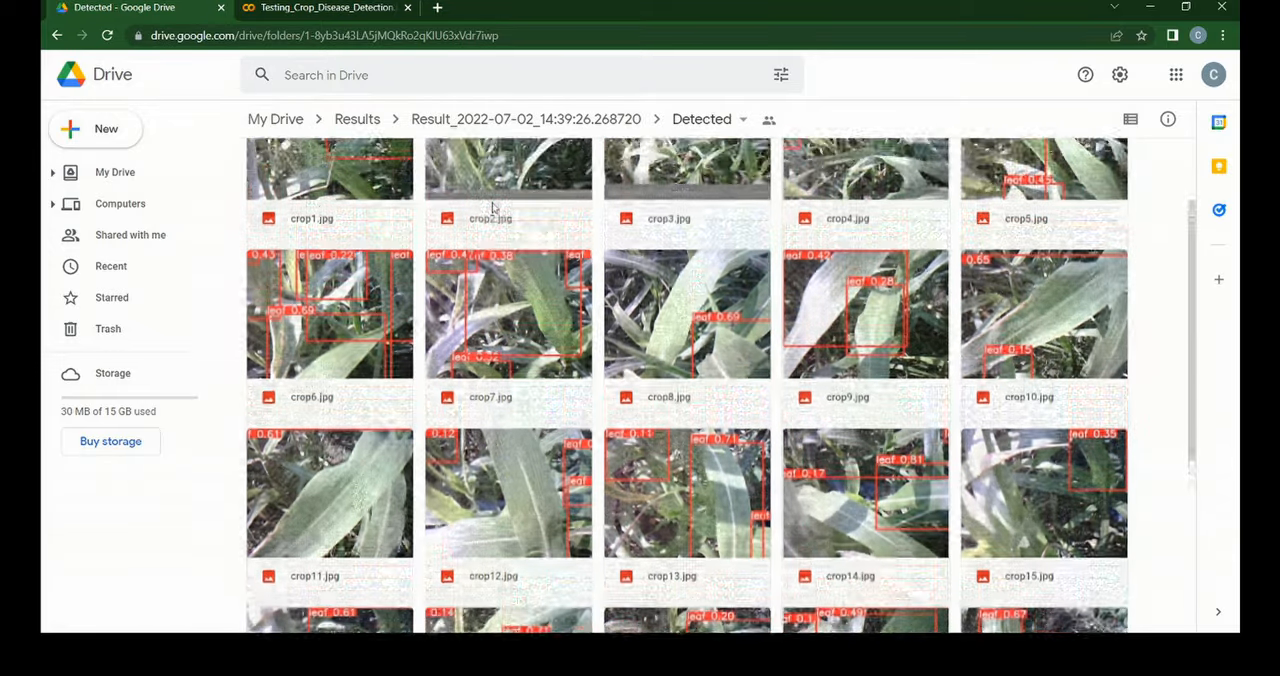
pyautogui.scroll(-3)
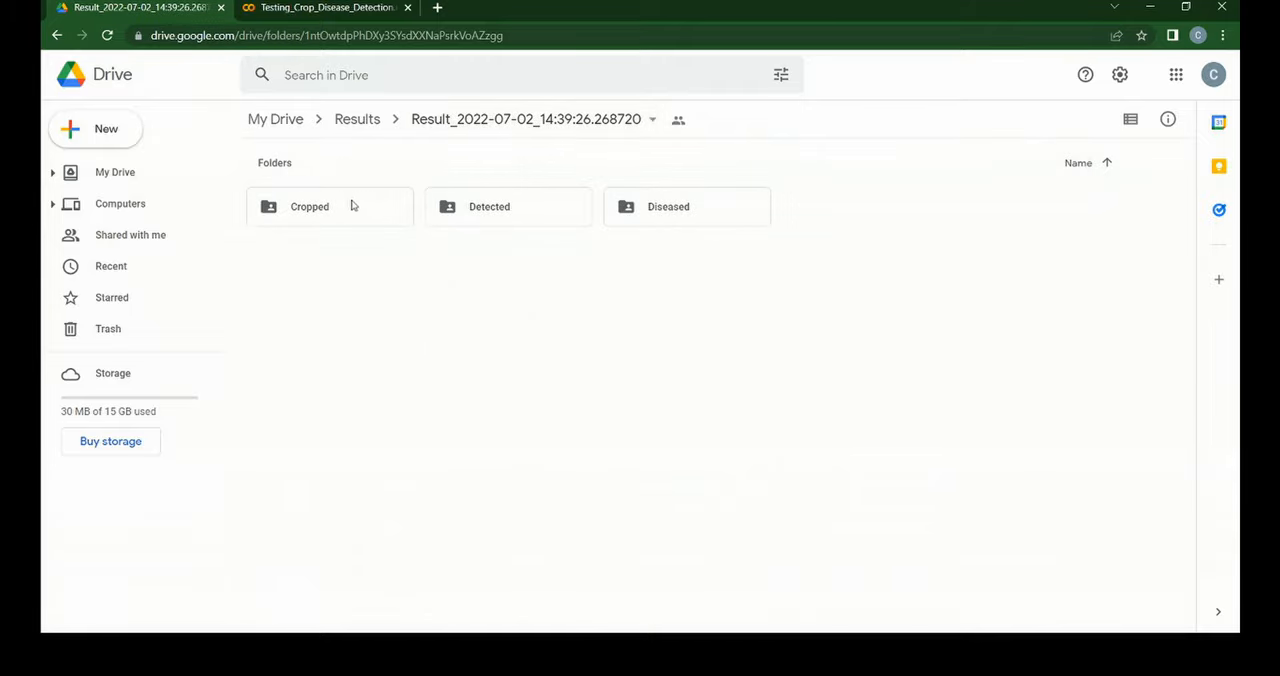
# - Open the run's Cropped folder and browse the cropped leaf images
pyautogui.doubleClick(308, 206)
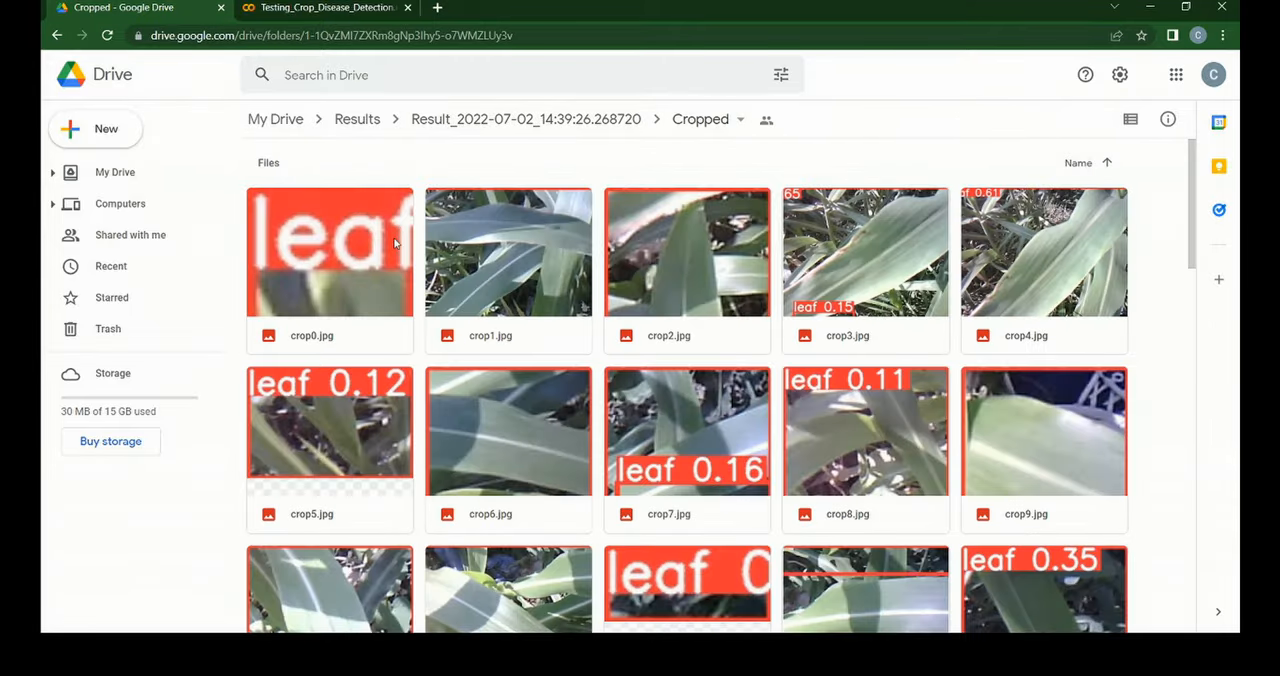
pyautogui.scroll(-3)
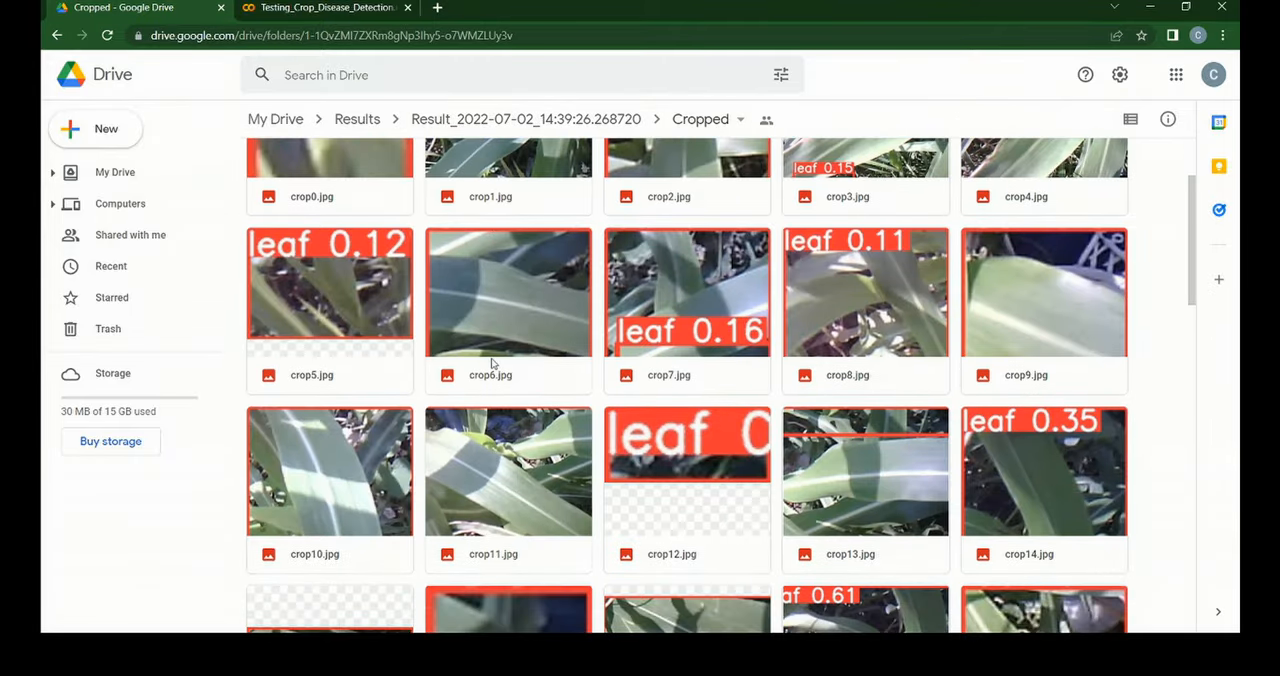
# - Review each crop's stripe rust / healthy probabilities, then browse the labelled images in Drive's Diseased folder
pyautogui.click(324, 8)
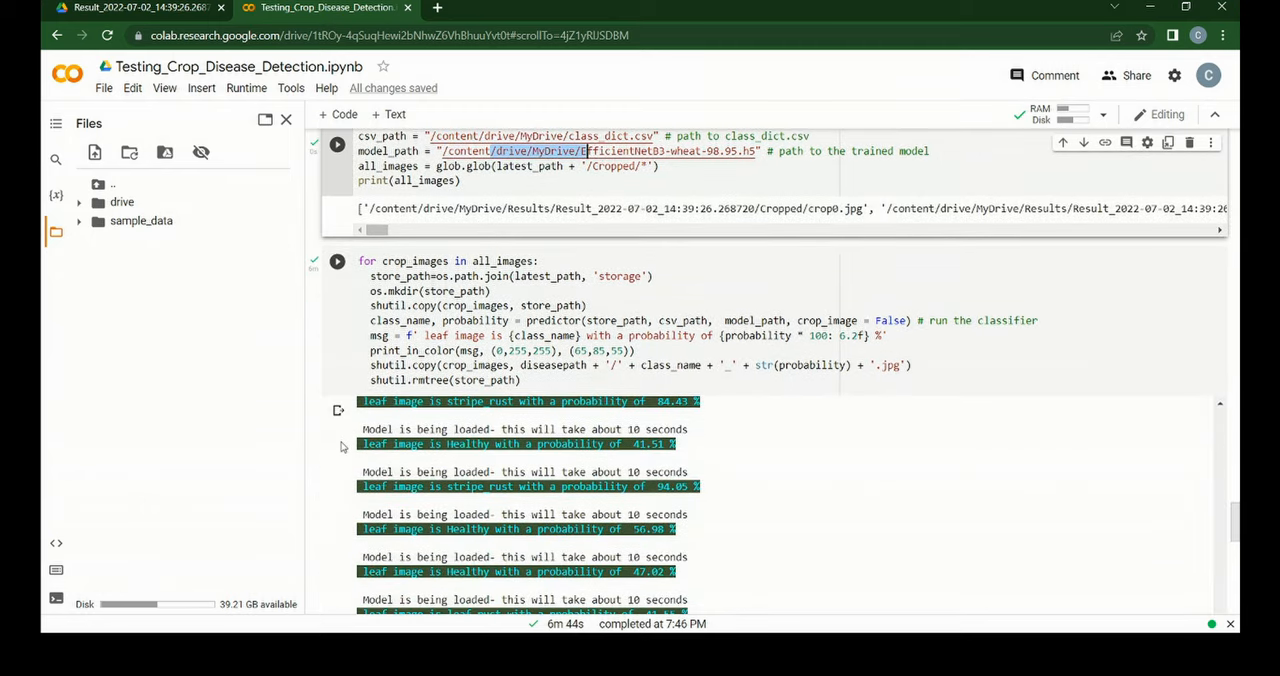
pyautogui.scroll(-3)
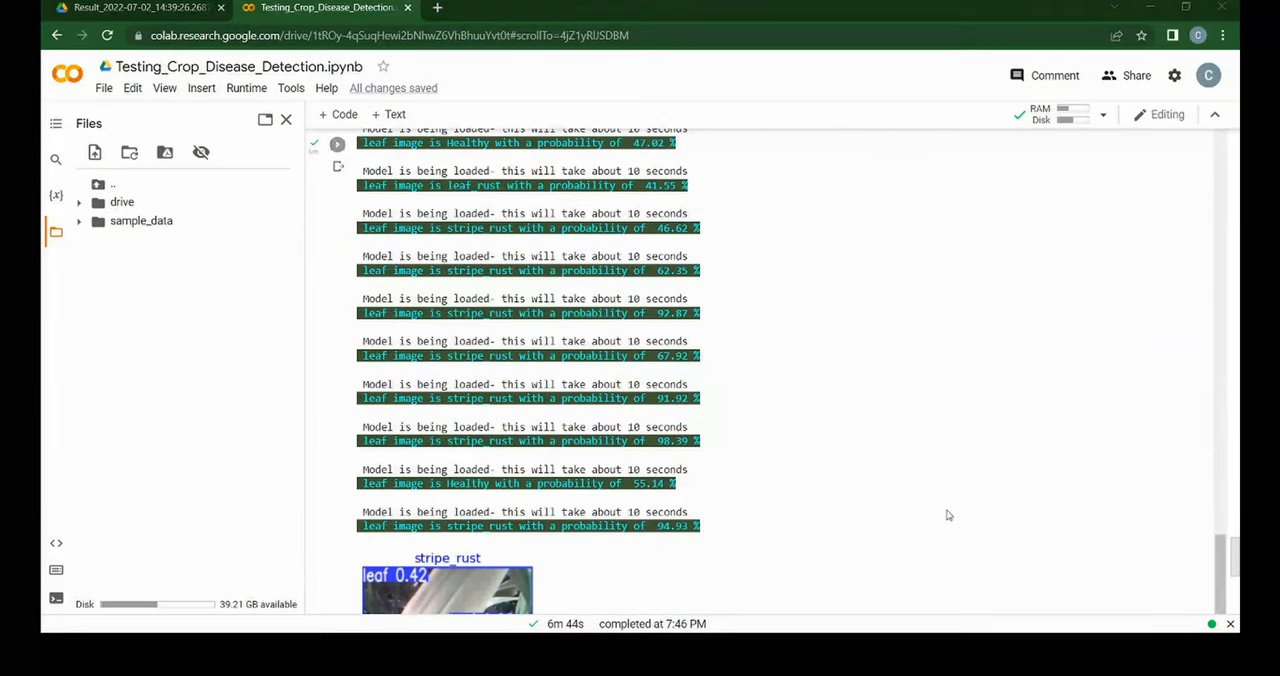
pyautogui.click(140, 8)
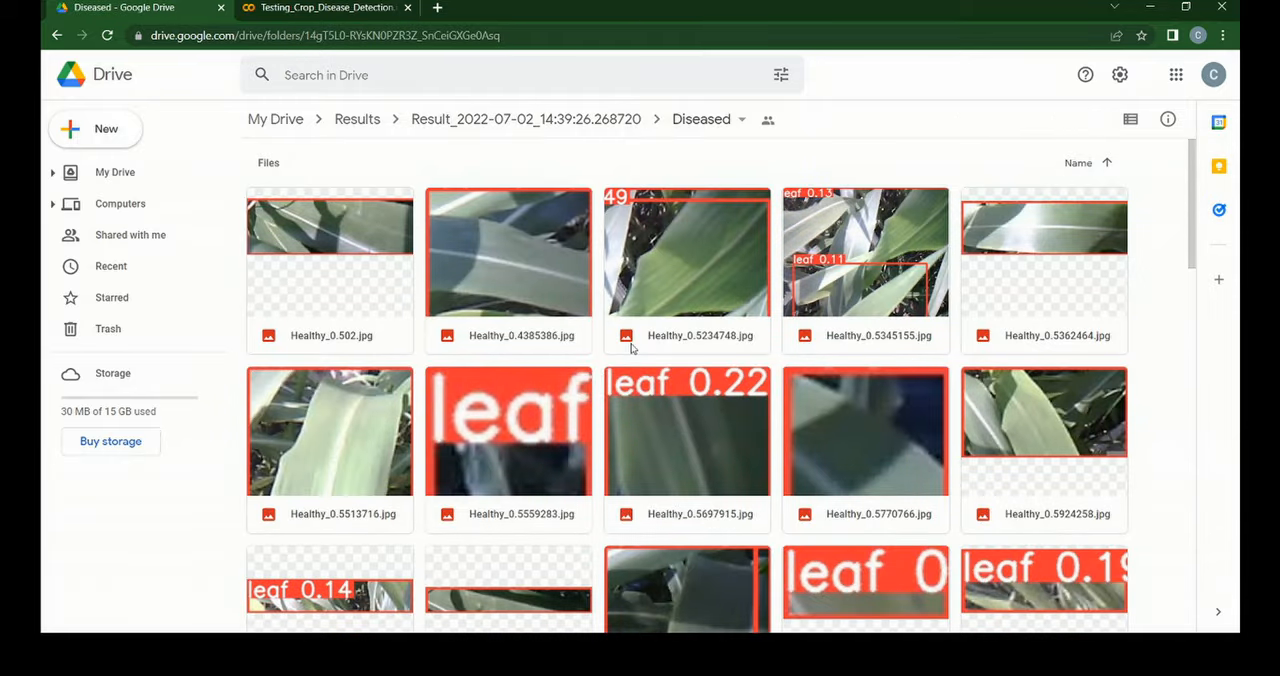
pyautogui.scroll(-3)
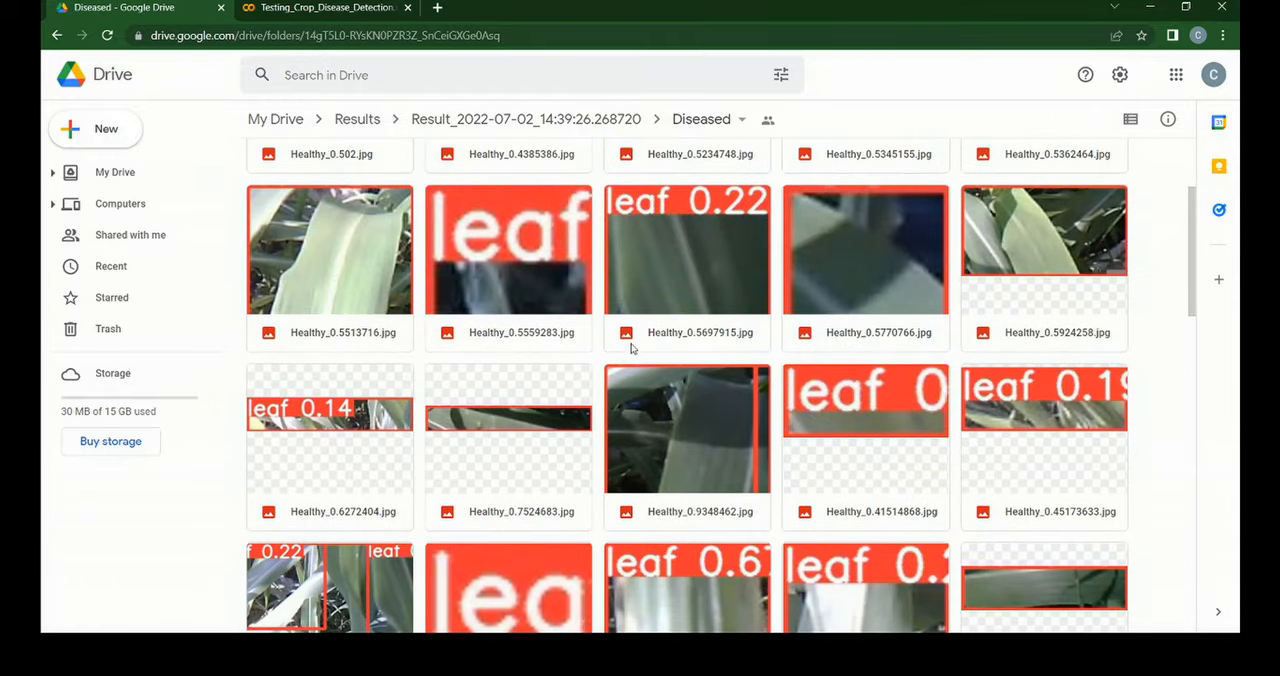